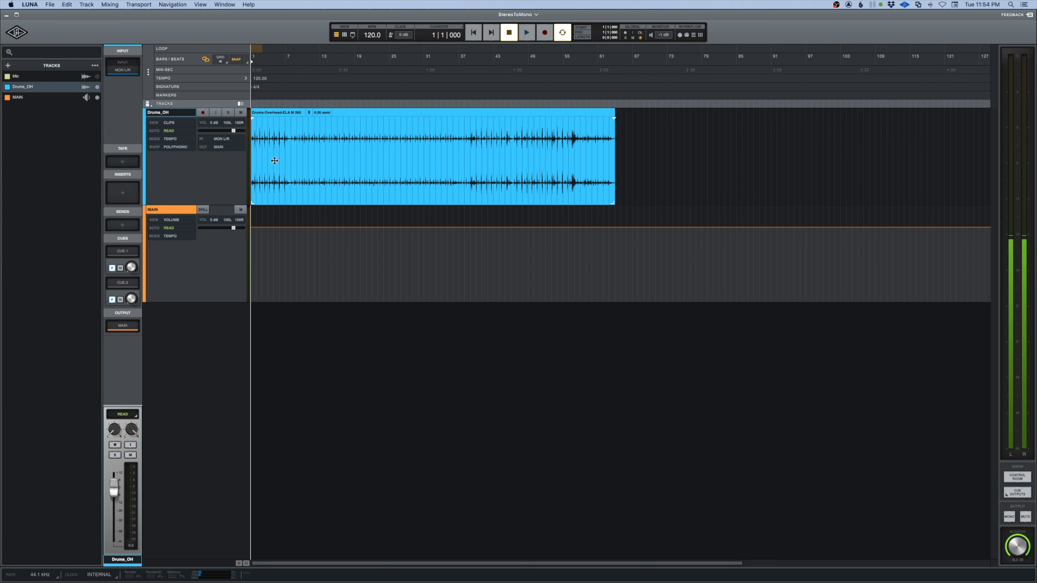
mouse_move(292, 141)
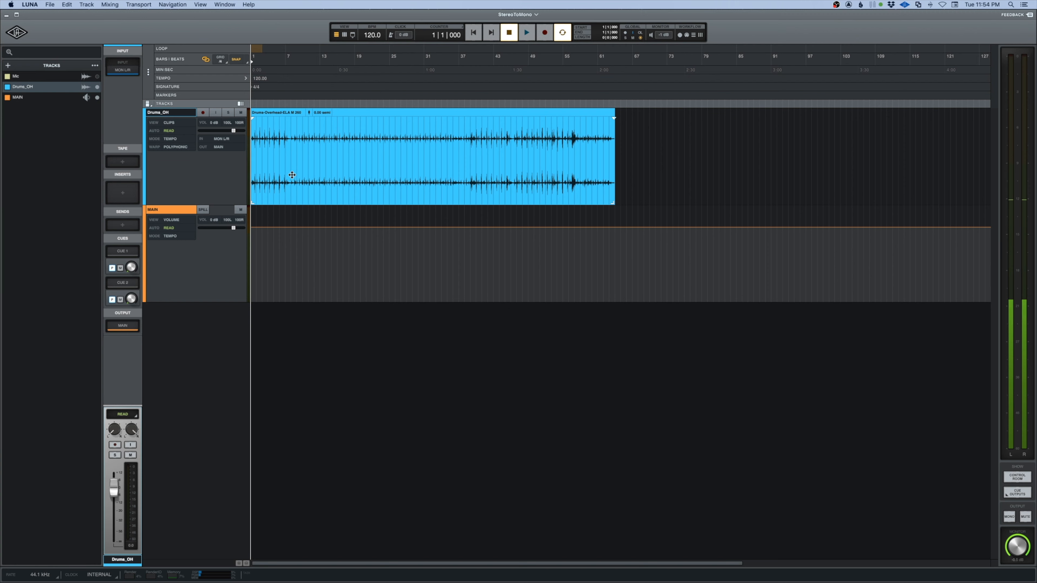
Audition the stereo Drums_OH overheads, then stop and return to the start
left_click(525, 33)
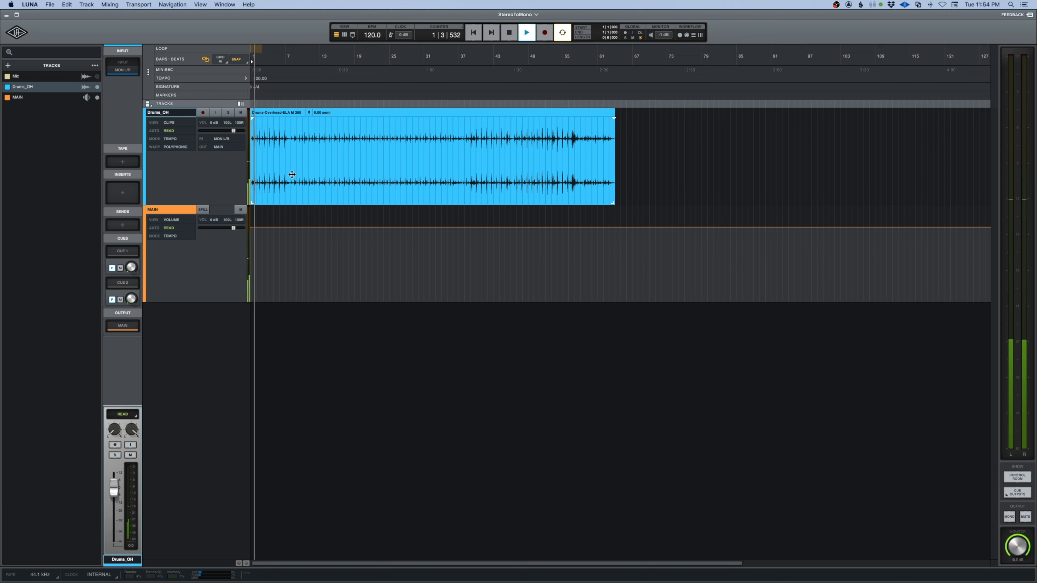
left_click(525, 33)
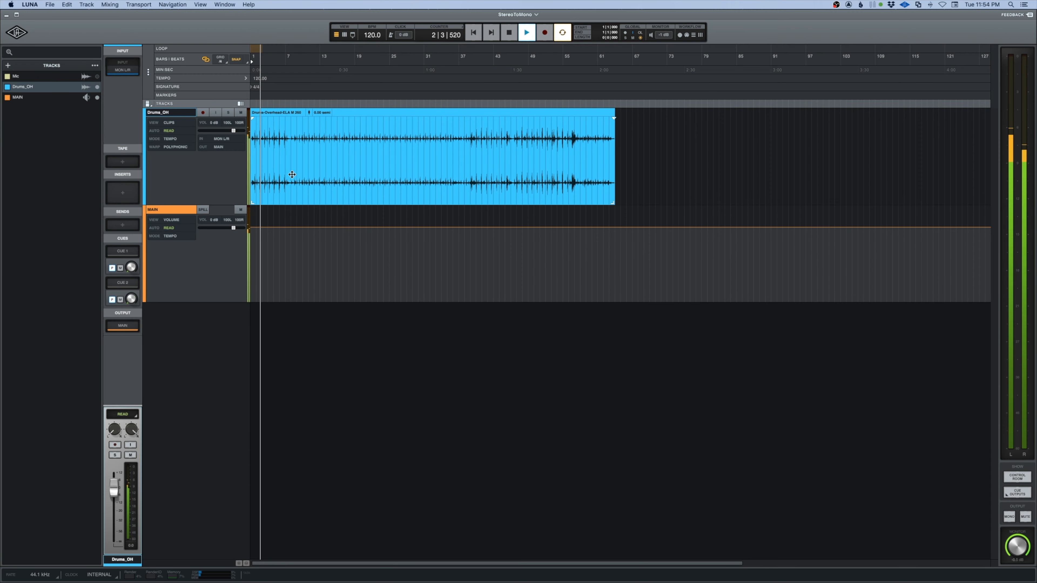
left_click(525, 33)
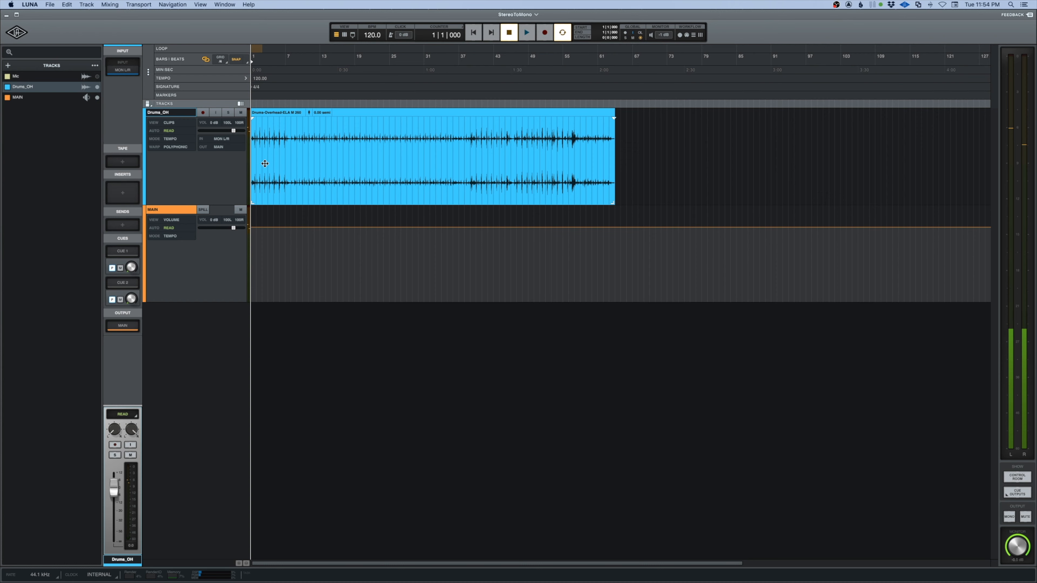
mouse_move(169, 200)
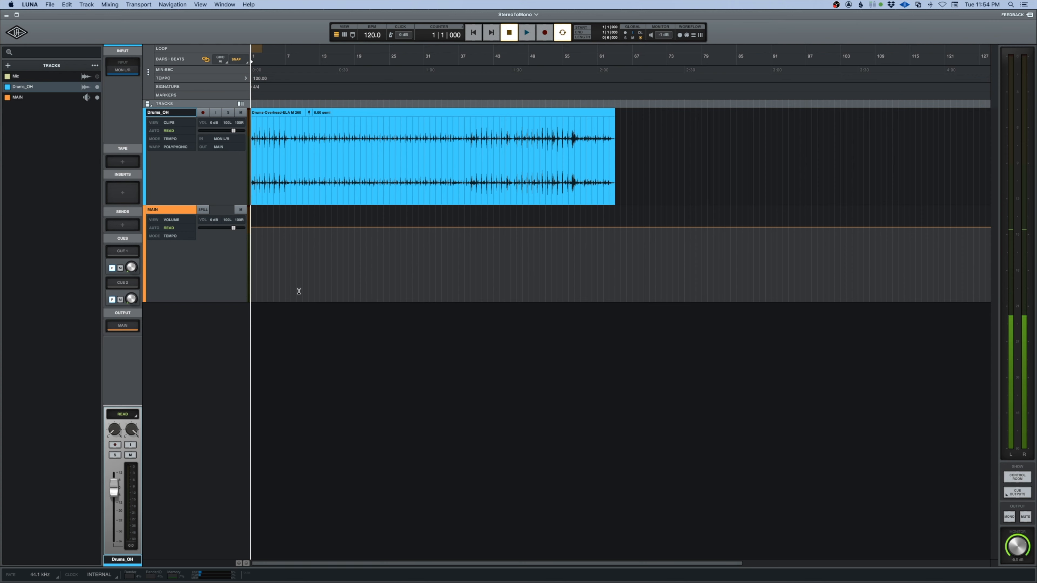
mouse_move(305, 233)
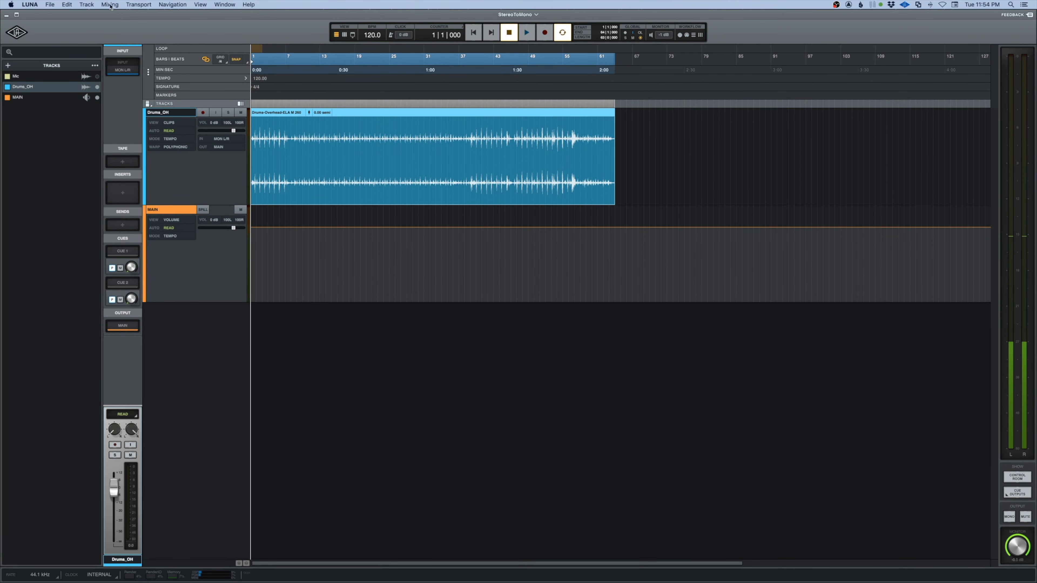
Convert the stereo Drums_OH track to mono via Track > Convert To Mono
left_click(87, 5)
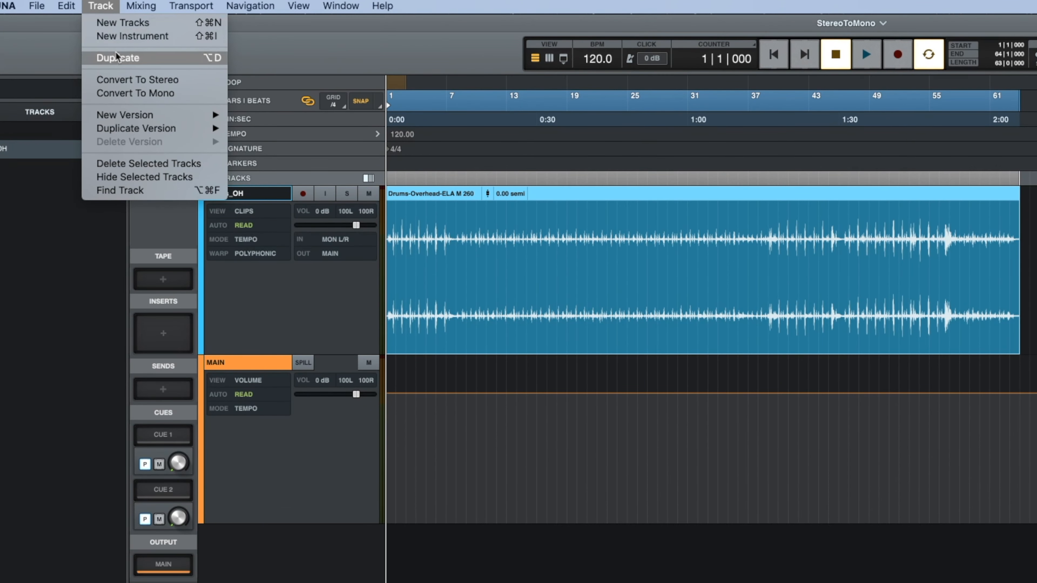
mouse_move(135, 94)
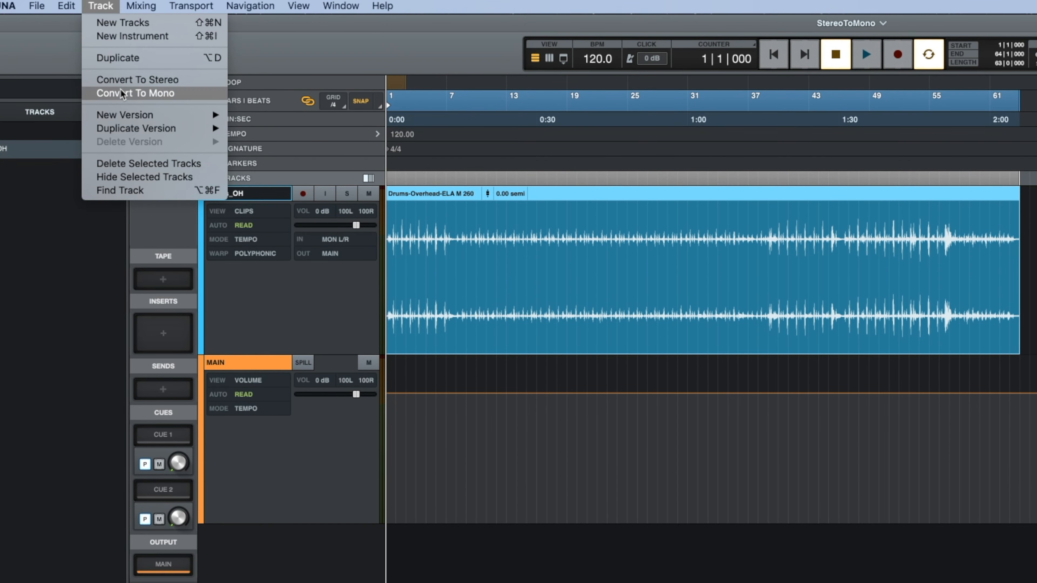
left_click(135, 92)
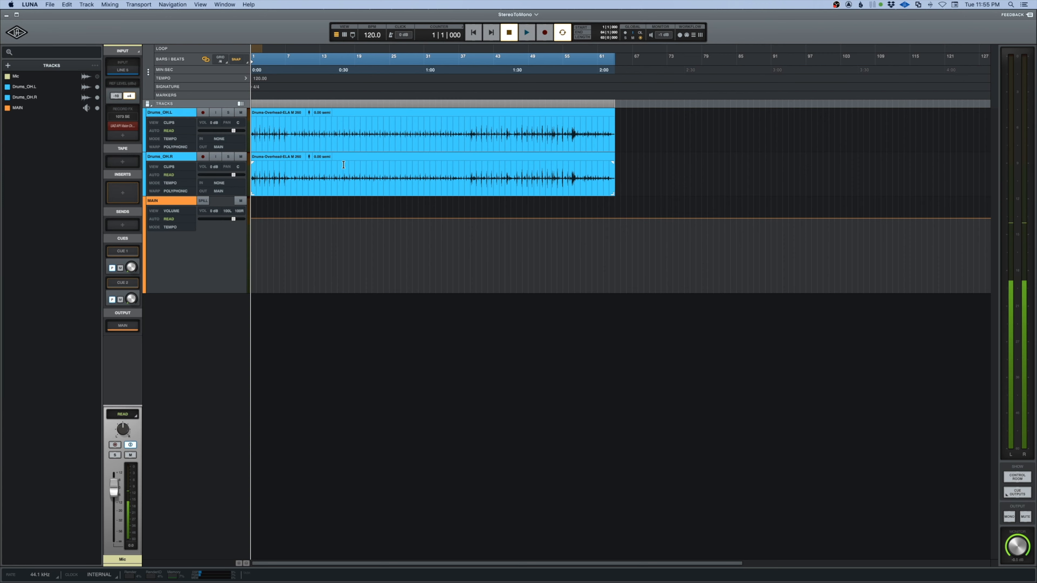
left_click(526, 33)
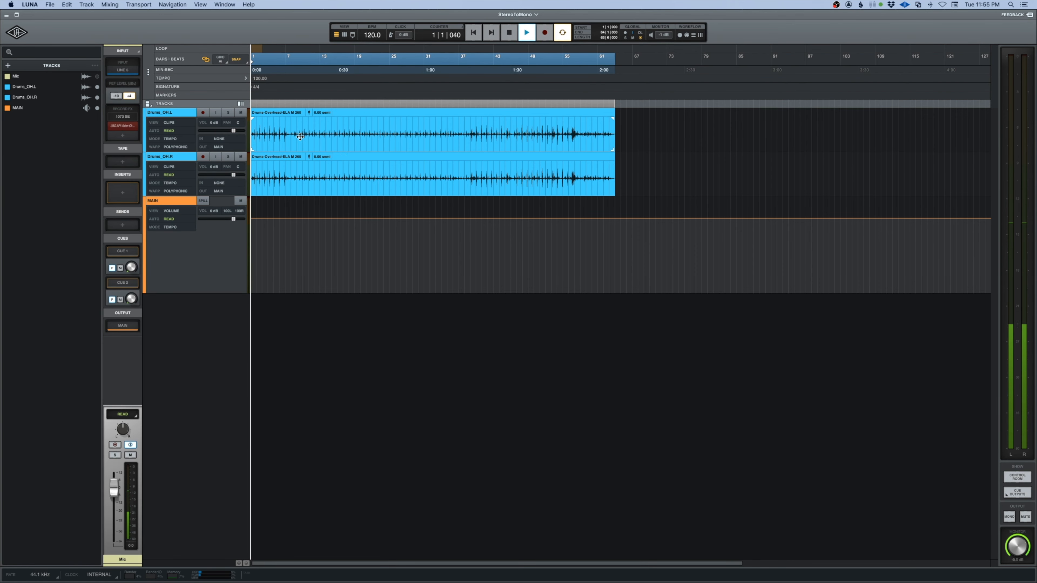
left_click(526, 32)
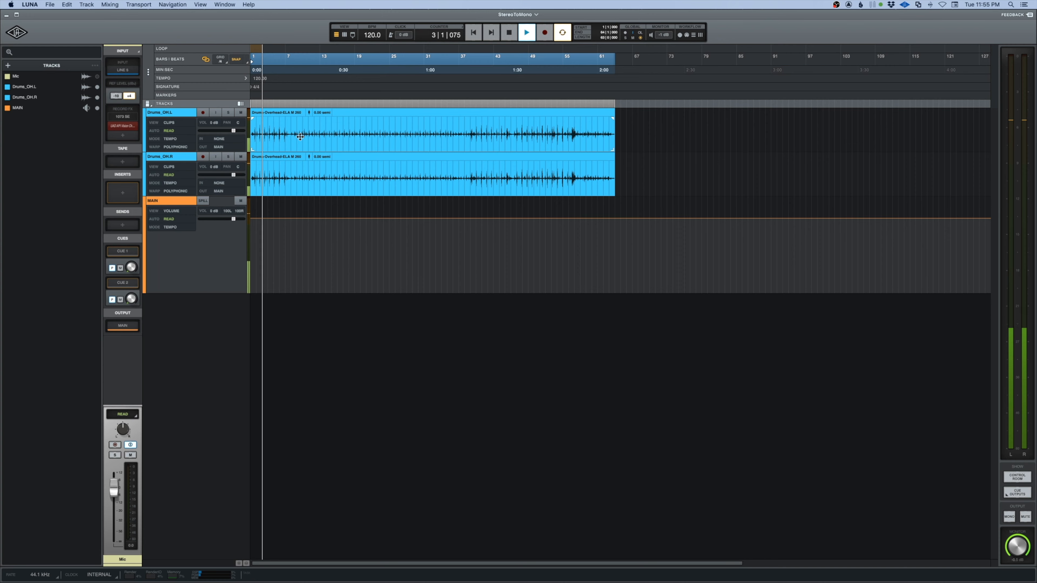
left_click(509, 33)
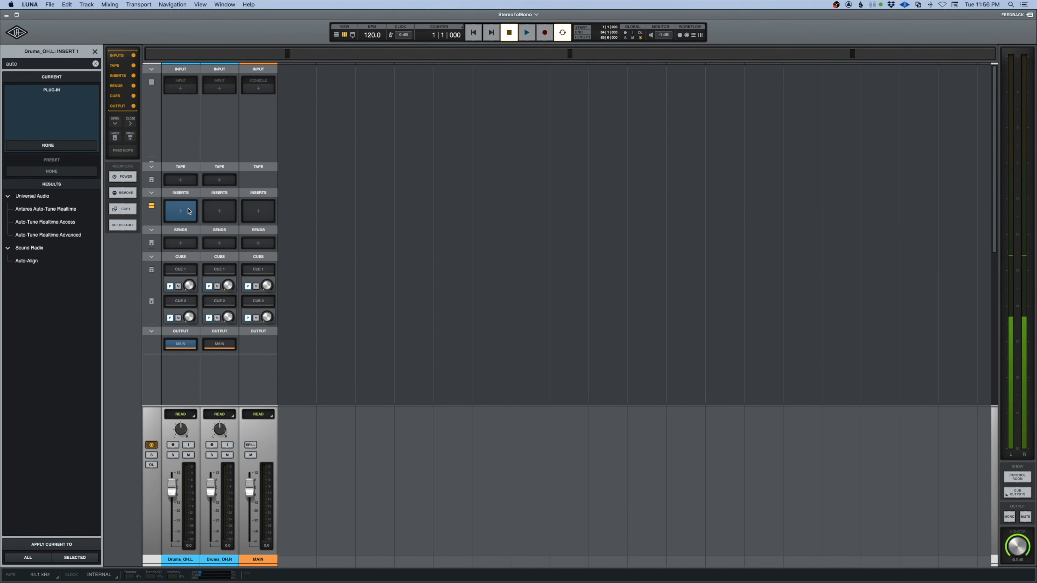
Load Auto-Align on Drums_OH.L insert 1 and drag a copy onto Drums_OH.R
left_click(26, 261)
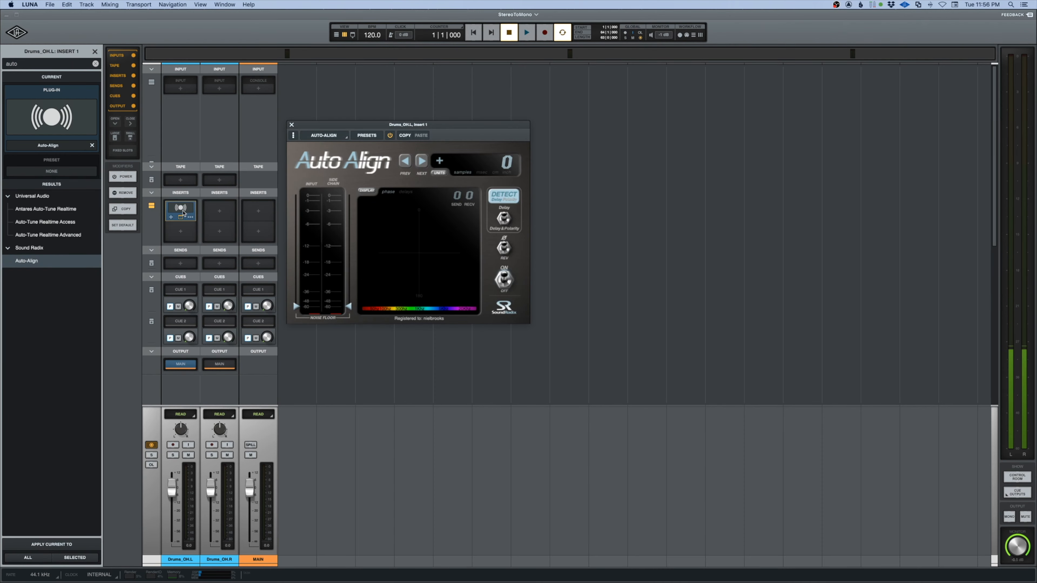
left_click(229, 210)
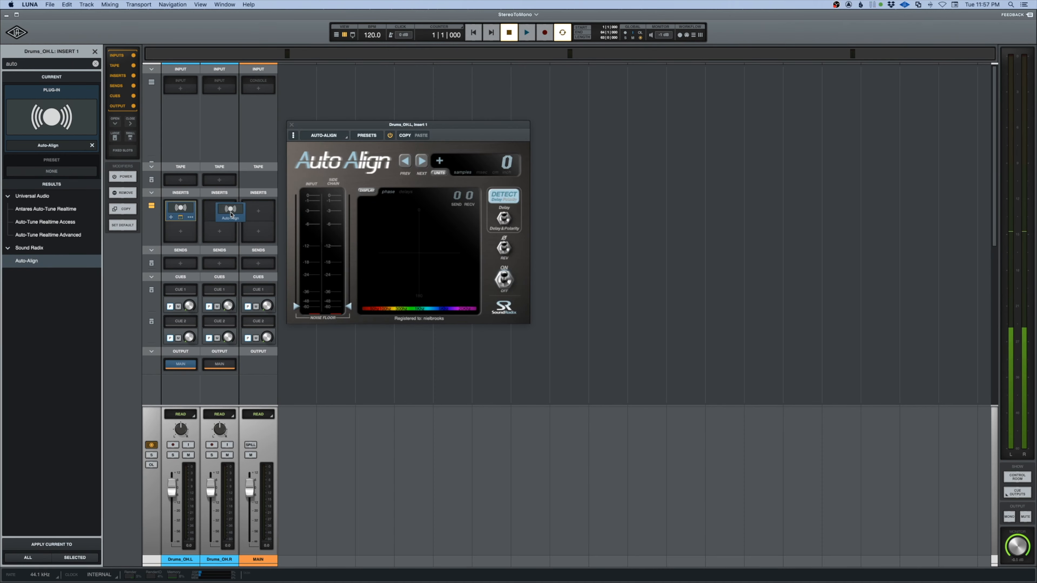
left_click_drag(180, 209, 218, 209)
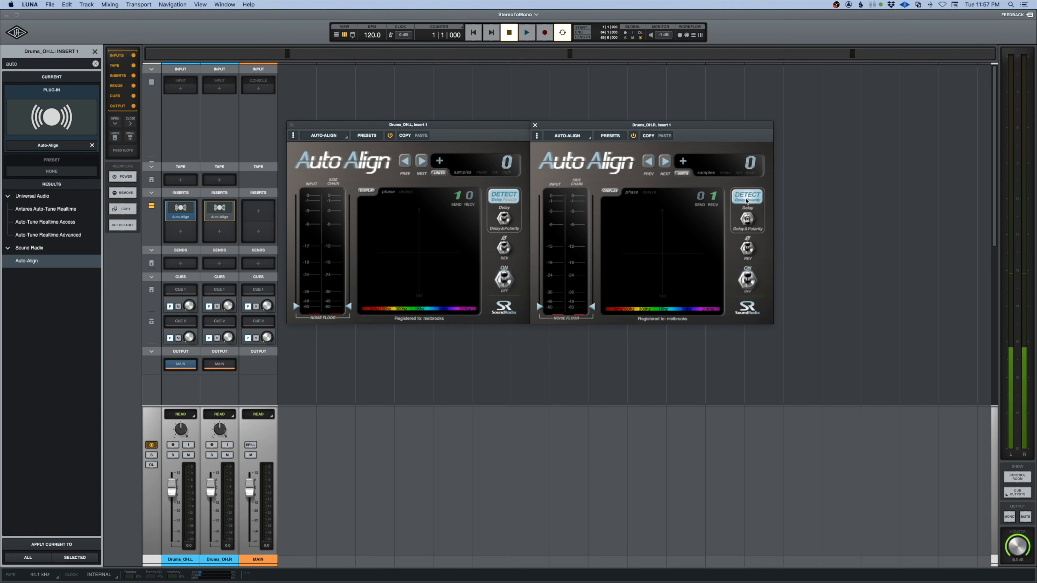
Play the session so Auto-Align on Drums_OH.R detects its 41-sample delay, then stop
left_click(526, 33)
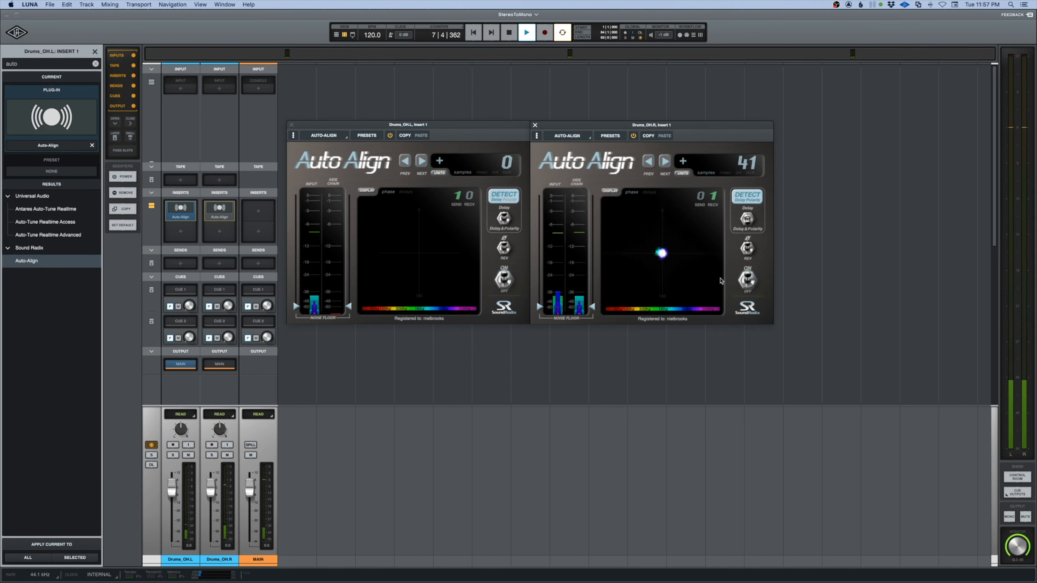
left_click(509, 34)
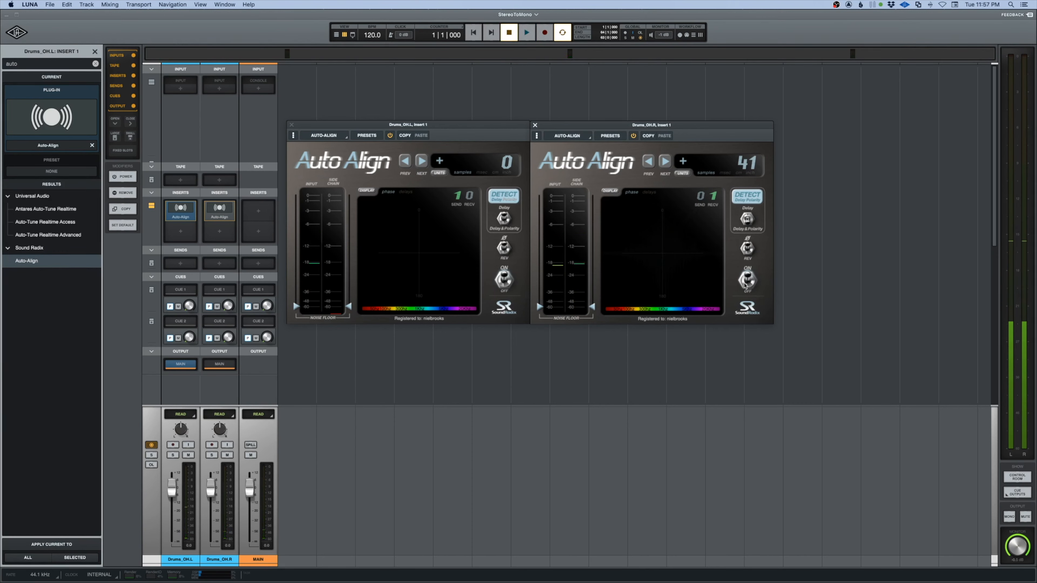
Play back the overheads from the start to hear the phase-corrected result
left_click(526, 32)
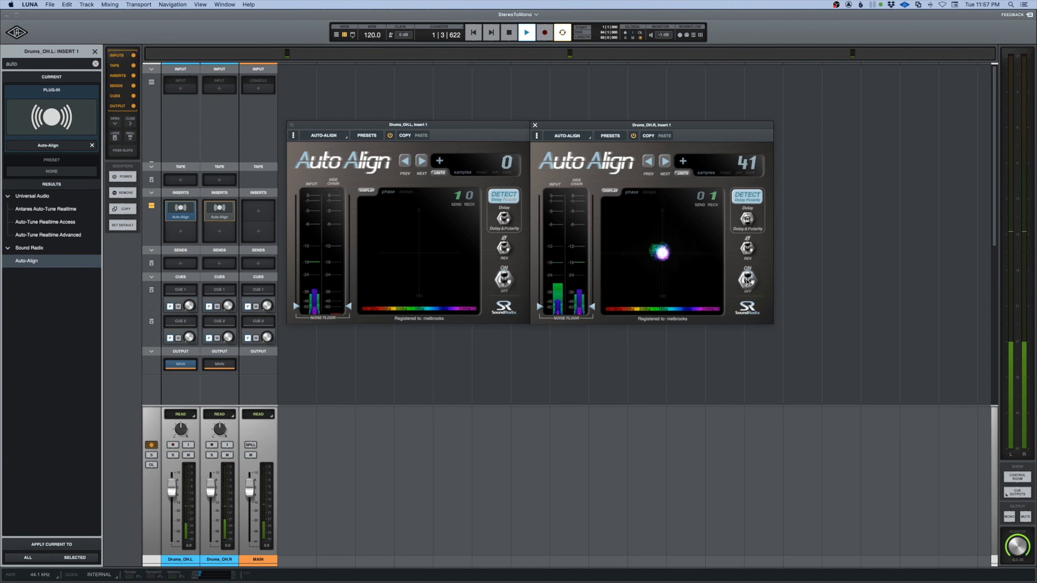
left_click(525, 33)
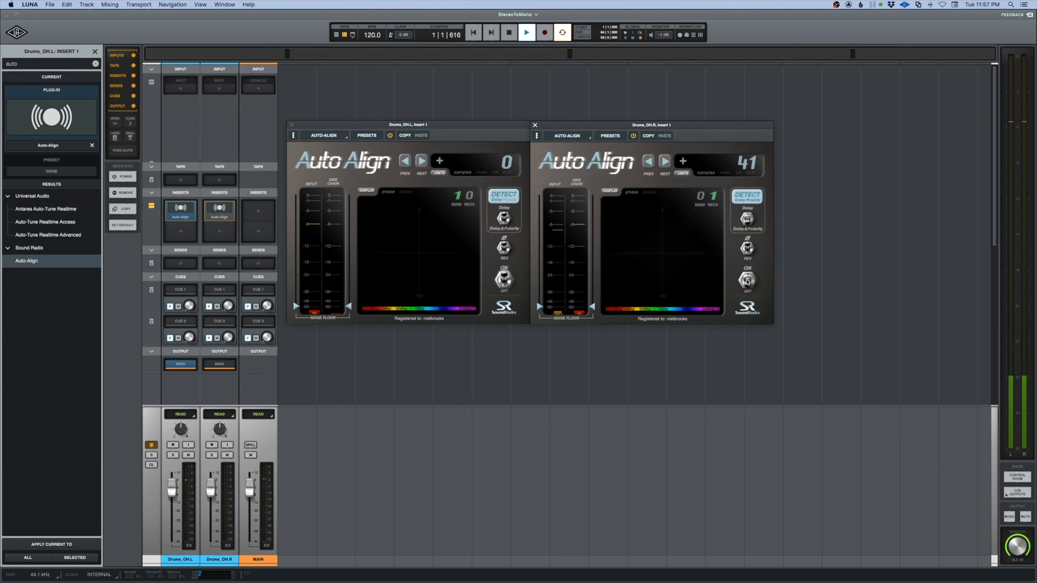
left_click(525, 32)
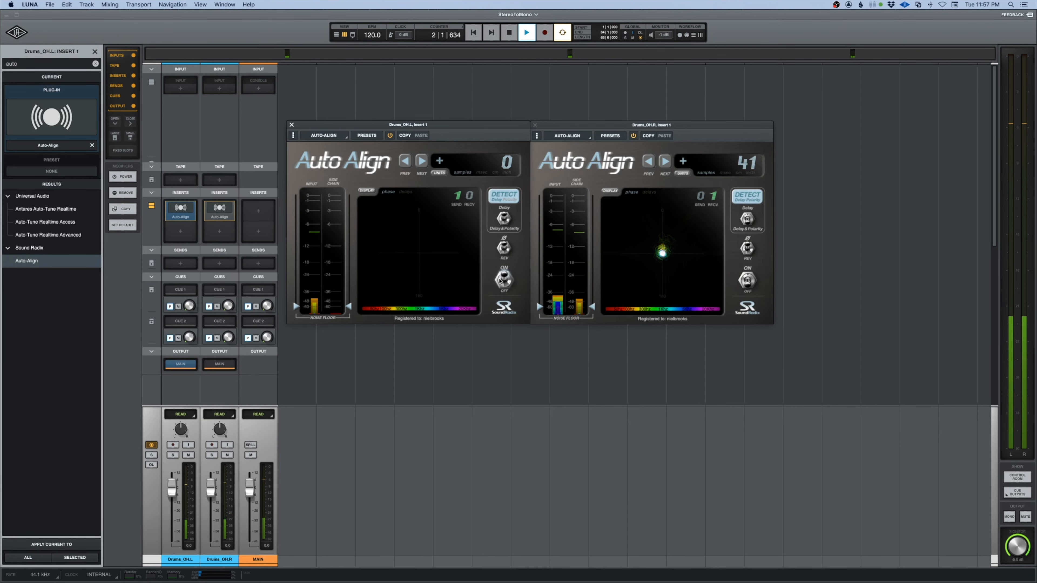